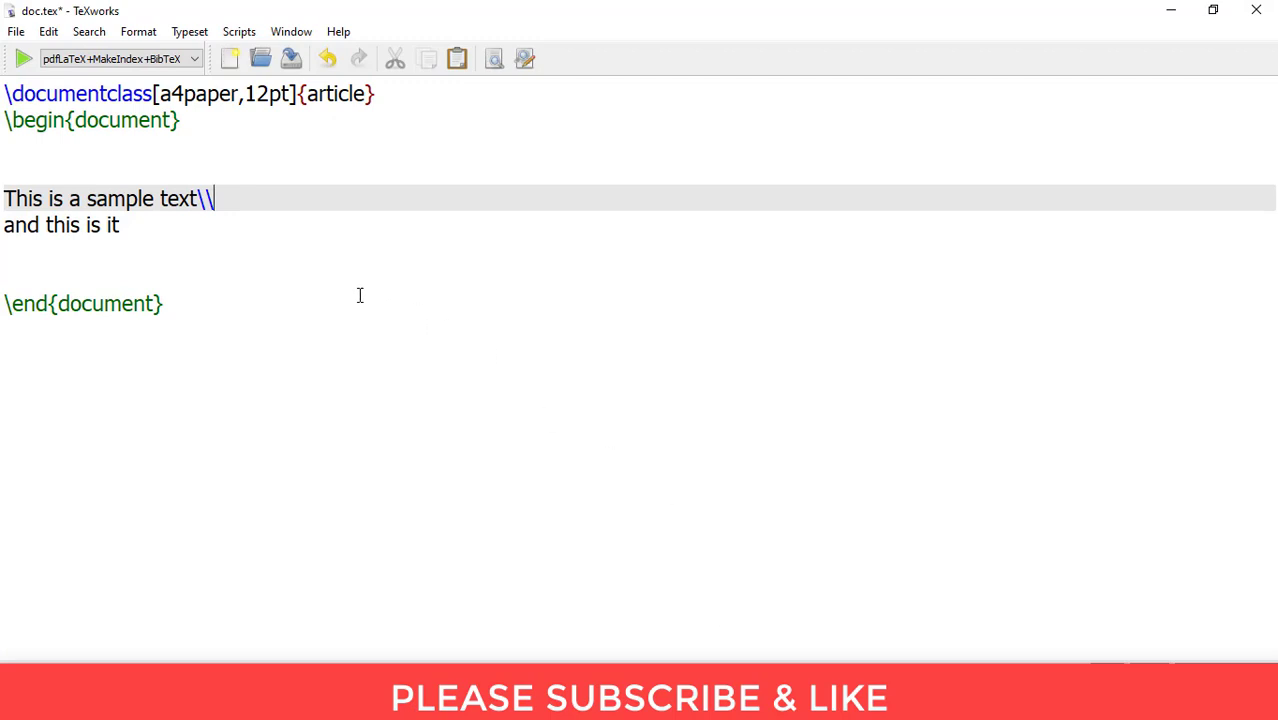
pyautogui.moveTo(18, 160)
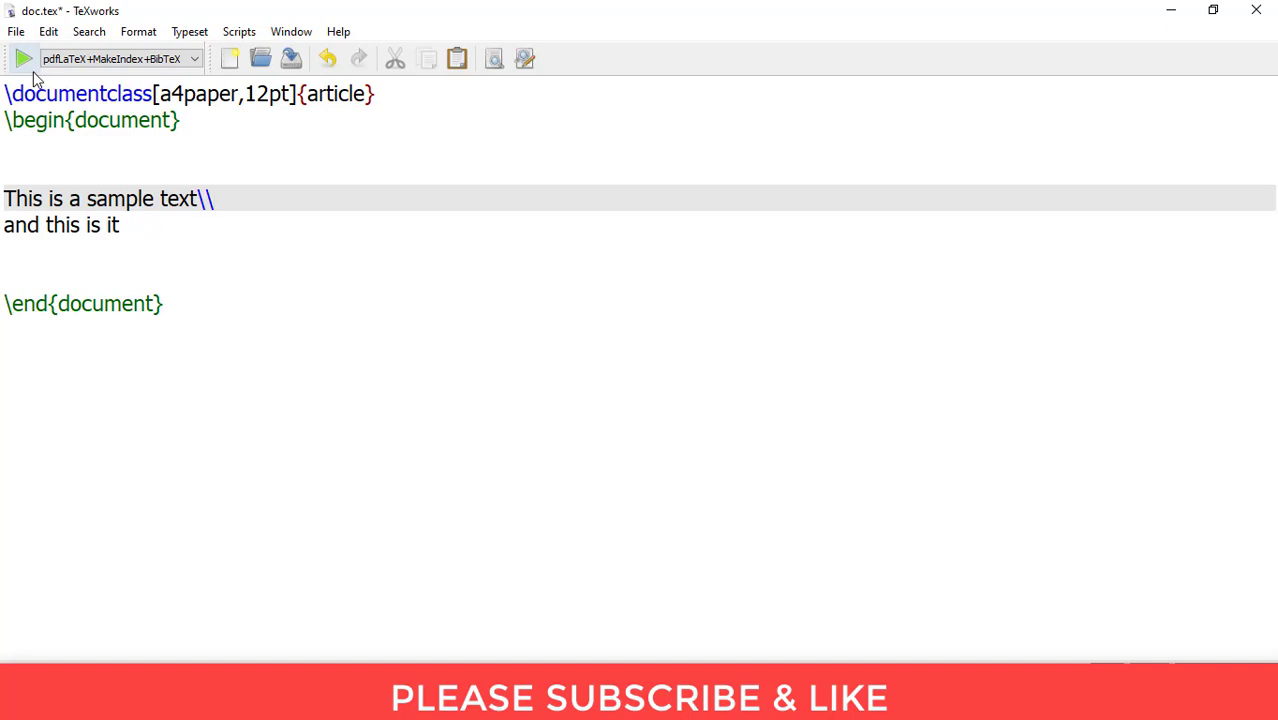
# Typeset the two-line sample document to PDF with pdfLaTeX+MakeIndex+BibTeX
pyautogui.click(24, 58)
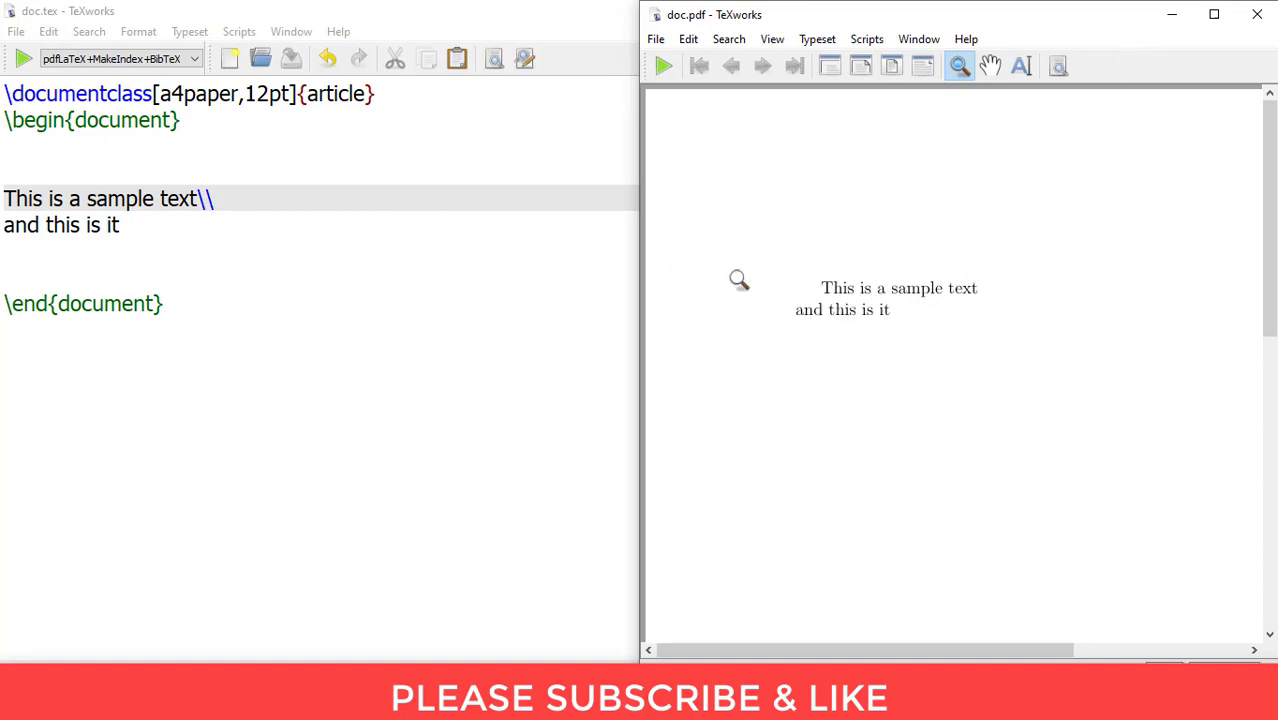
pyautogui.moveTo(976, 258)
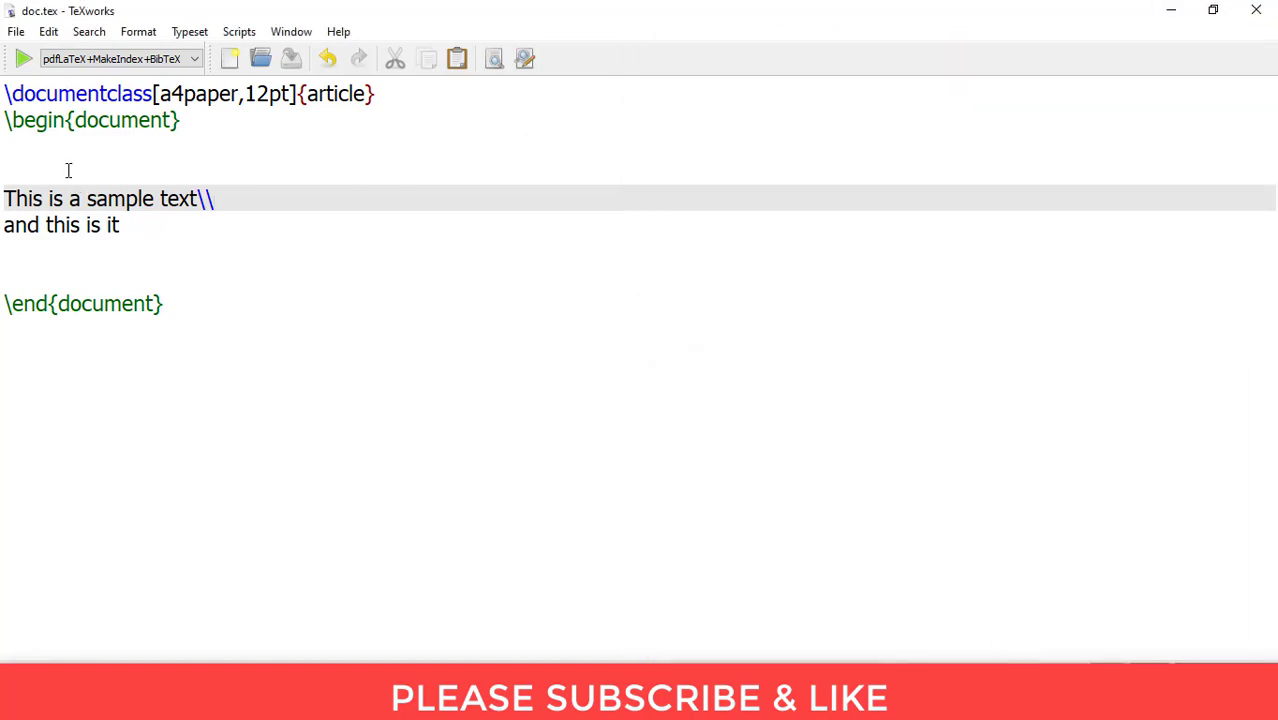
# Add \noindent before 'This is a sample text' and recompile so both PDF lines sit flush left
pyautogui.write('\\no')
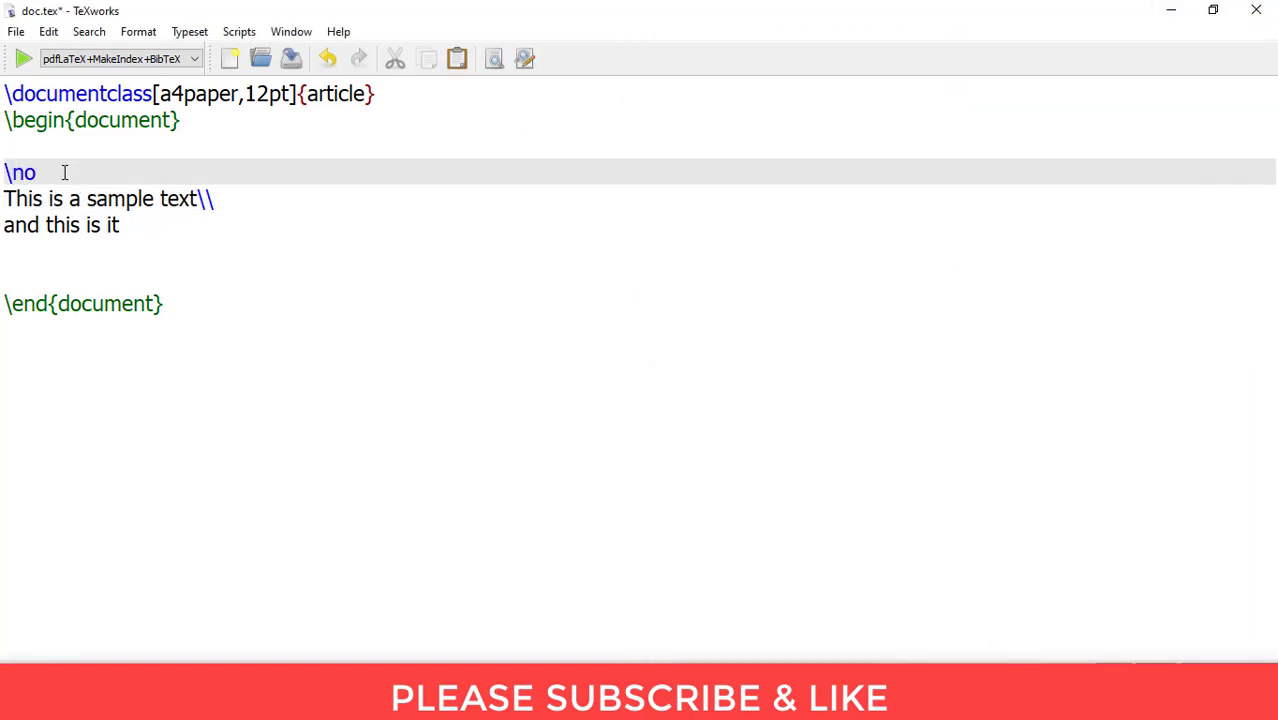
pyautogui.write('indent')
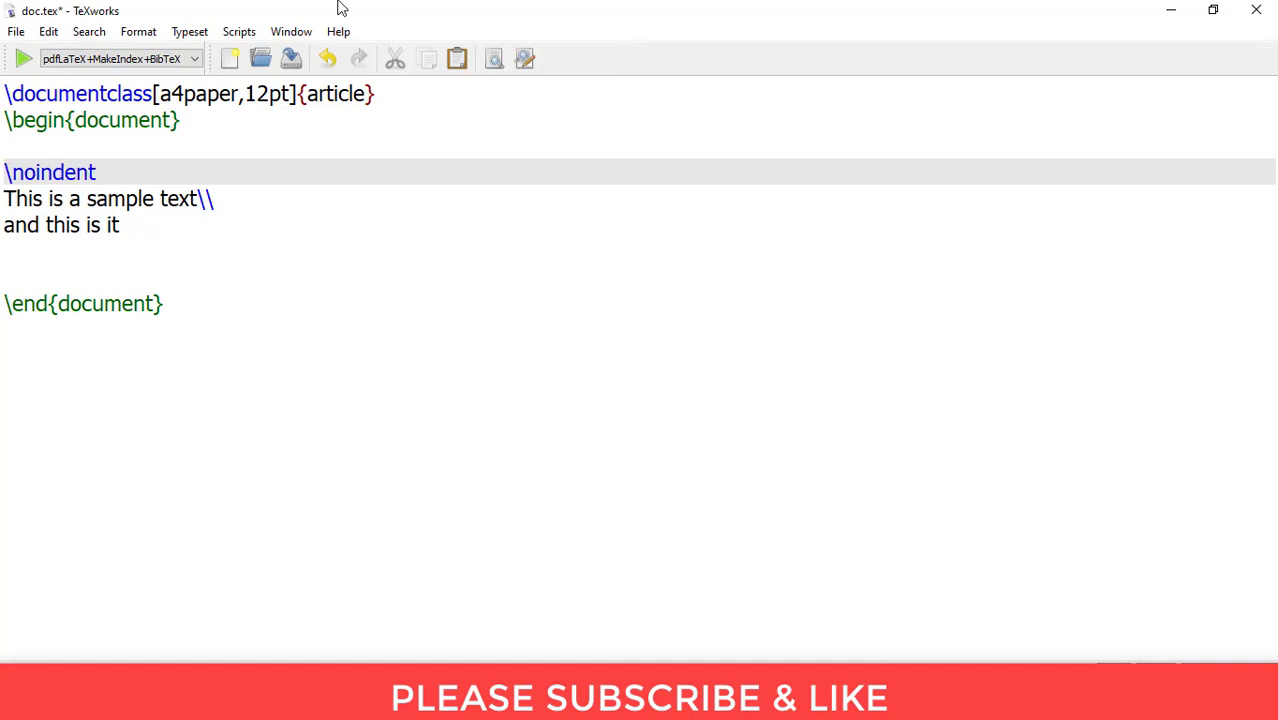
pyautogui.click(24, 58)
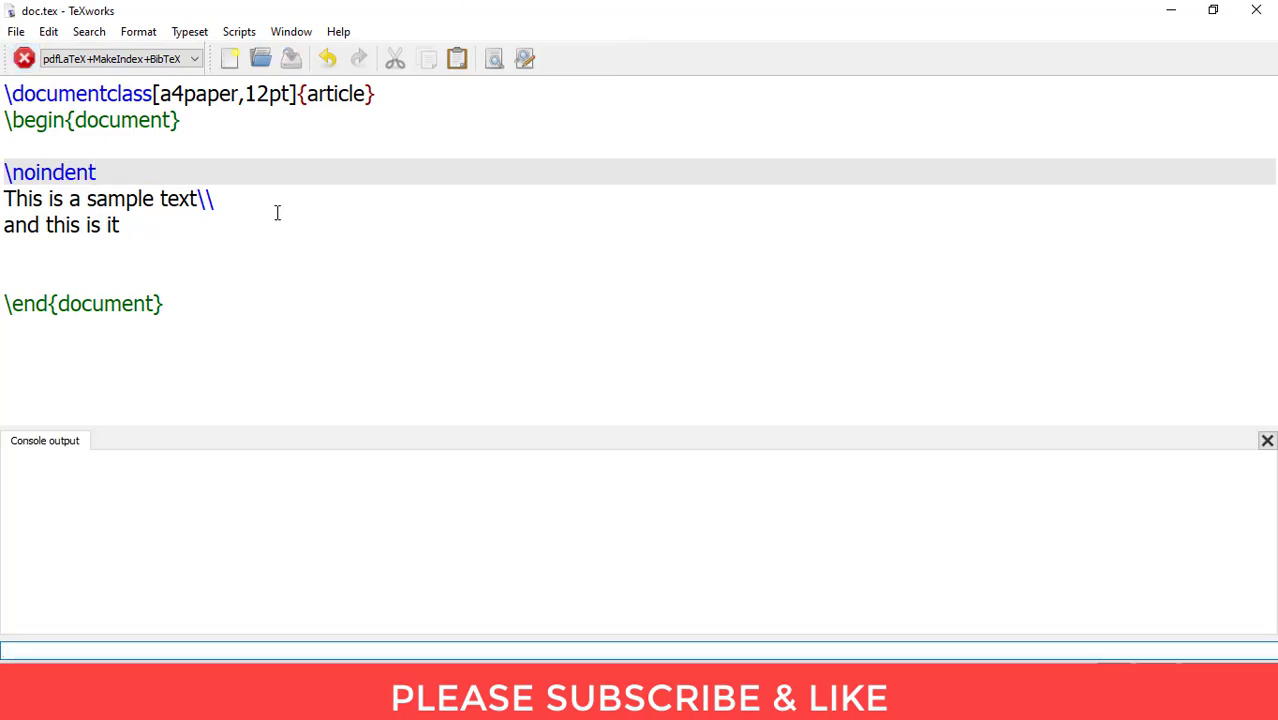
pyautogui.click(22, 58)
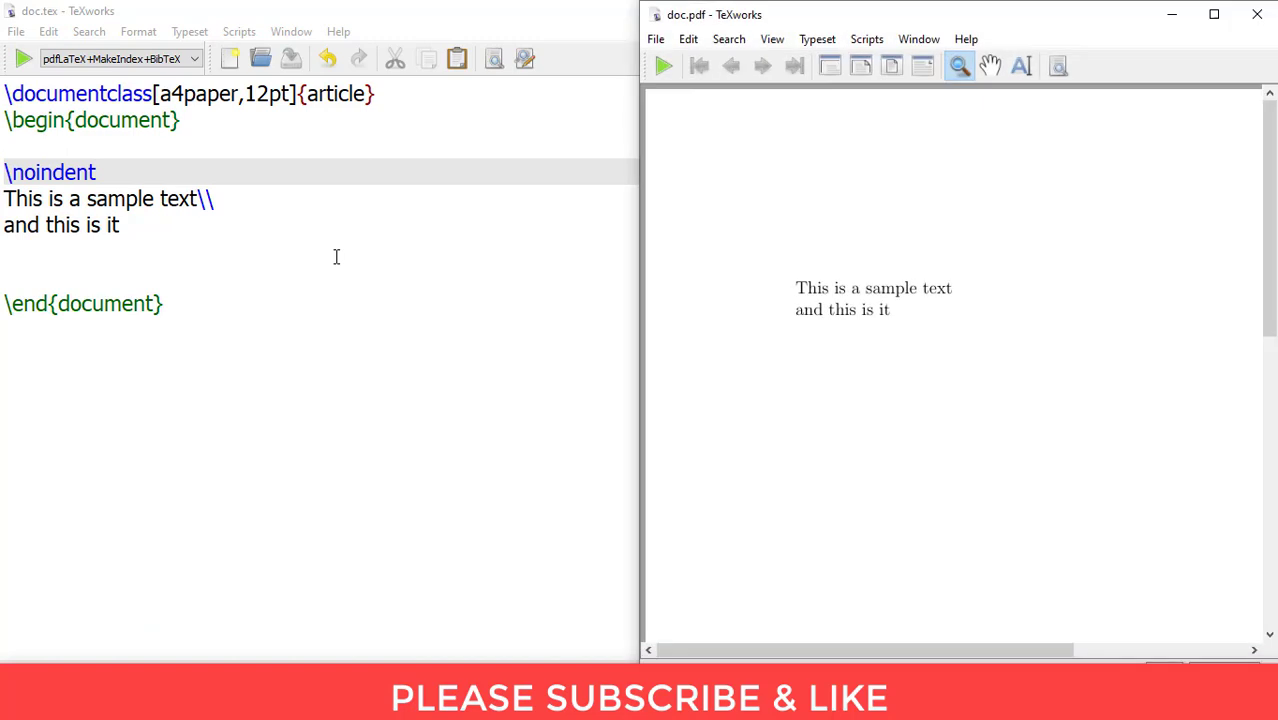